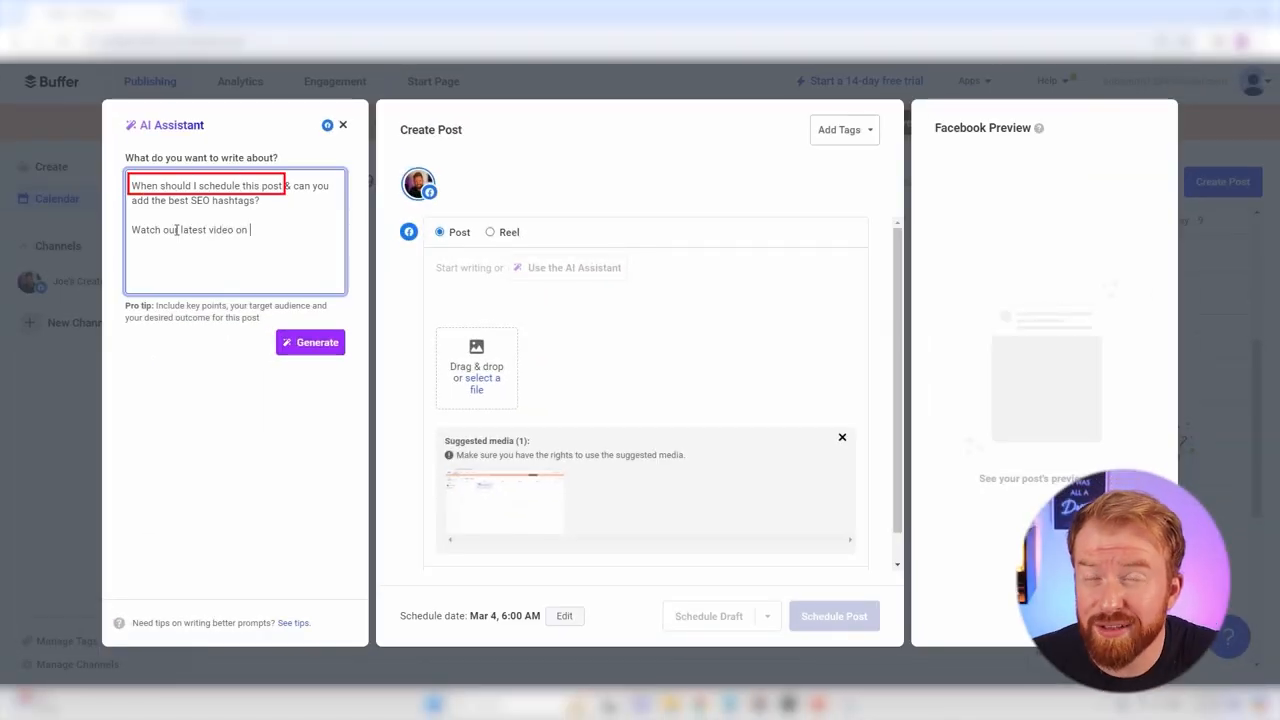
# Finish the AI prompt with 'how to make $5,000 a week' and the video link, then generate.
pyautogui.write('how to make')
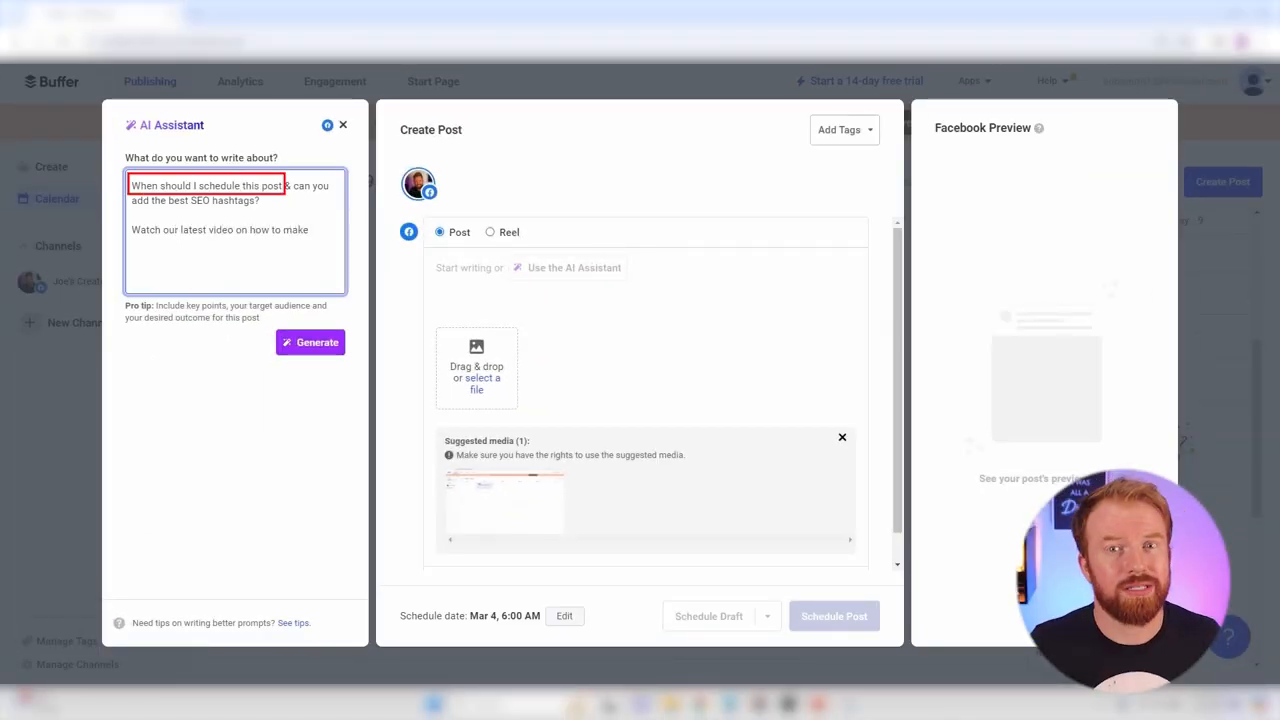
pyautogui.write('$5,000 a week online!')
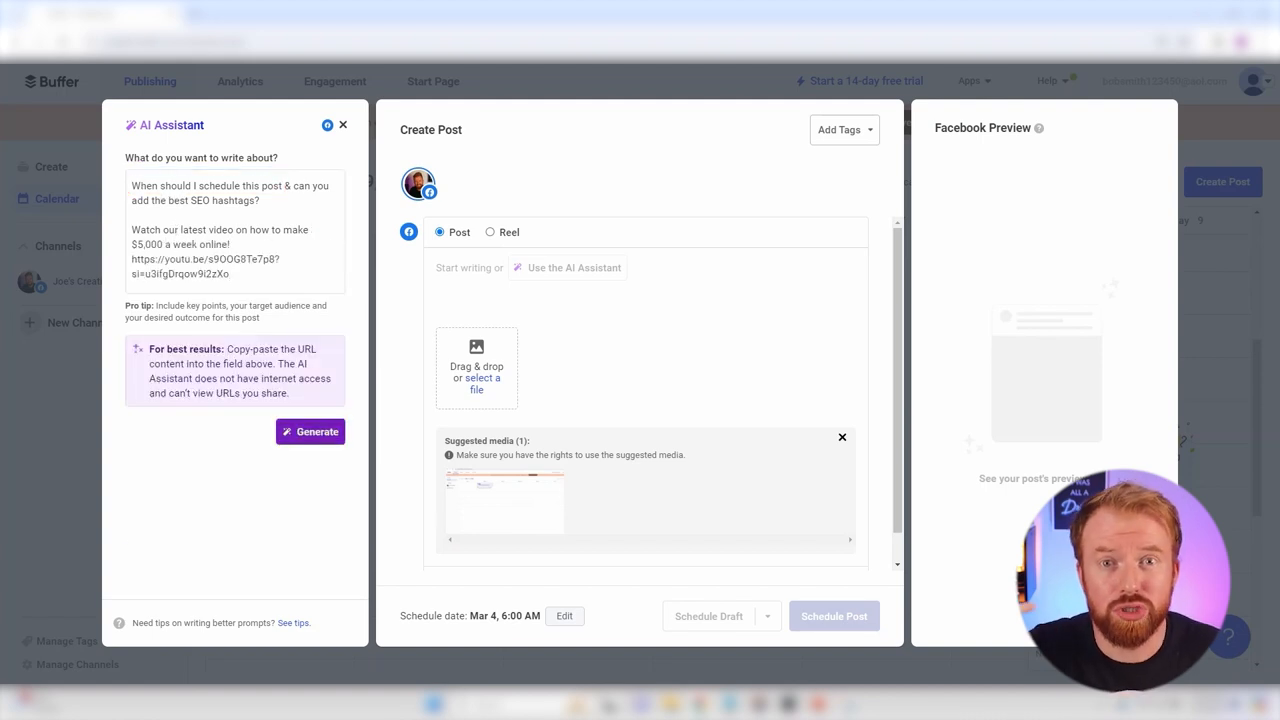
pyautogui.click(310, 432)
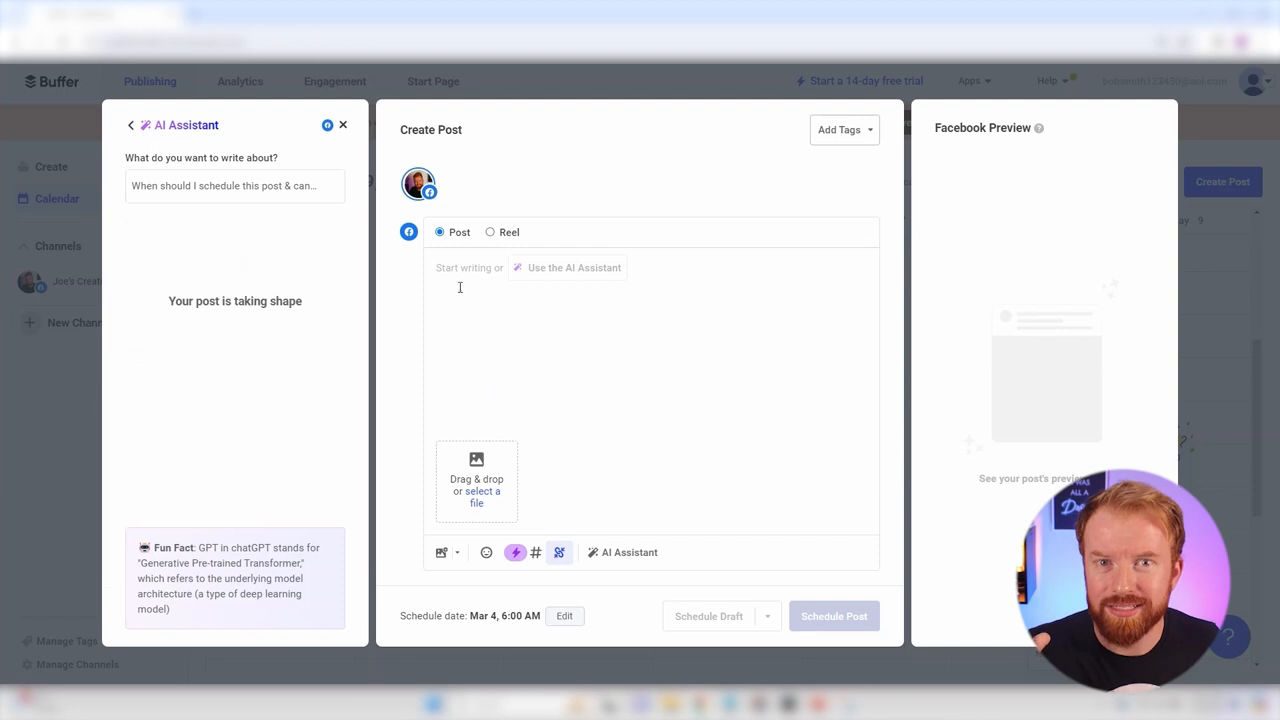